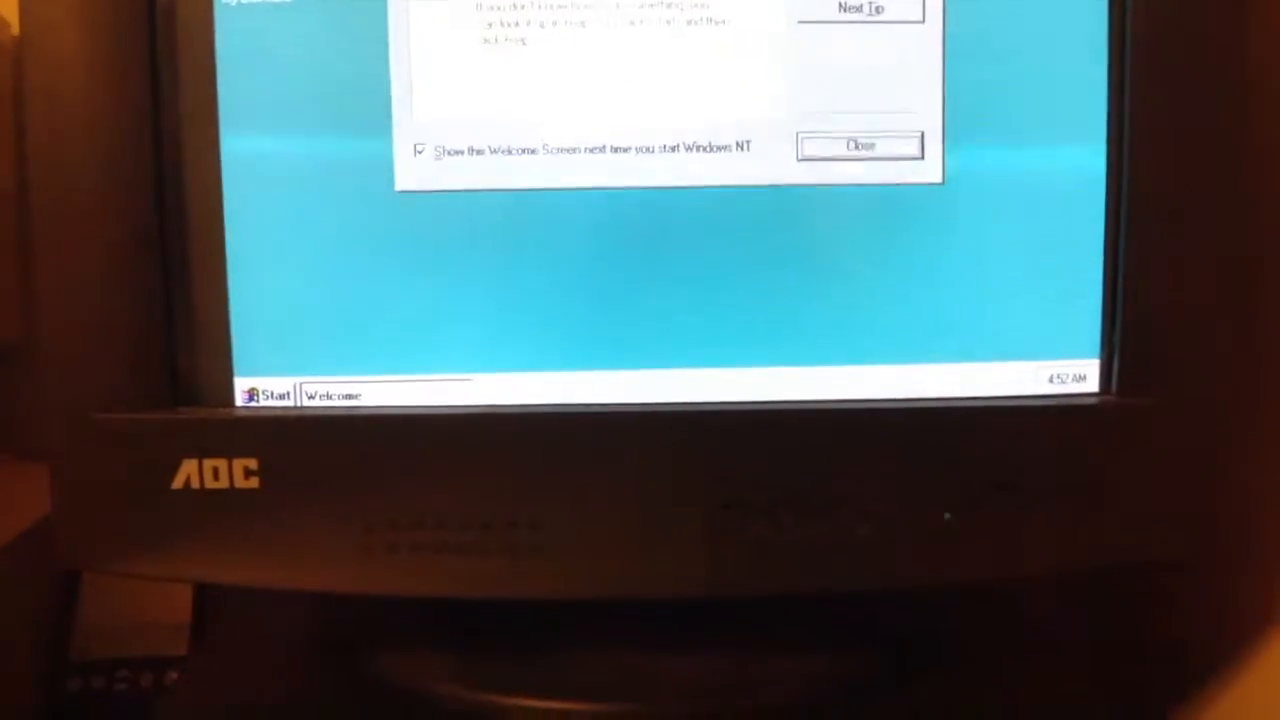
# Dismiss the Welcome to Windows NT screen to reveal the desktop.
pyautogui.click(858, 144)
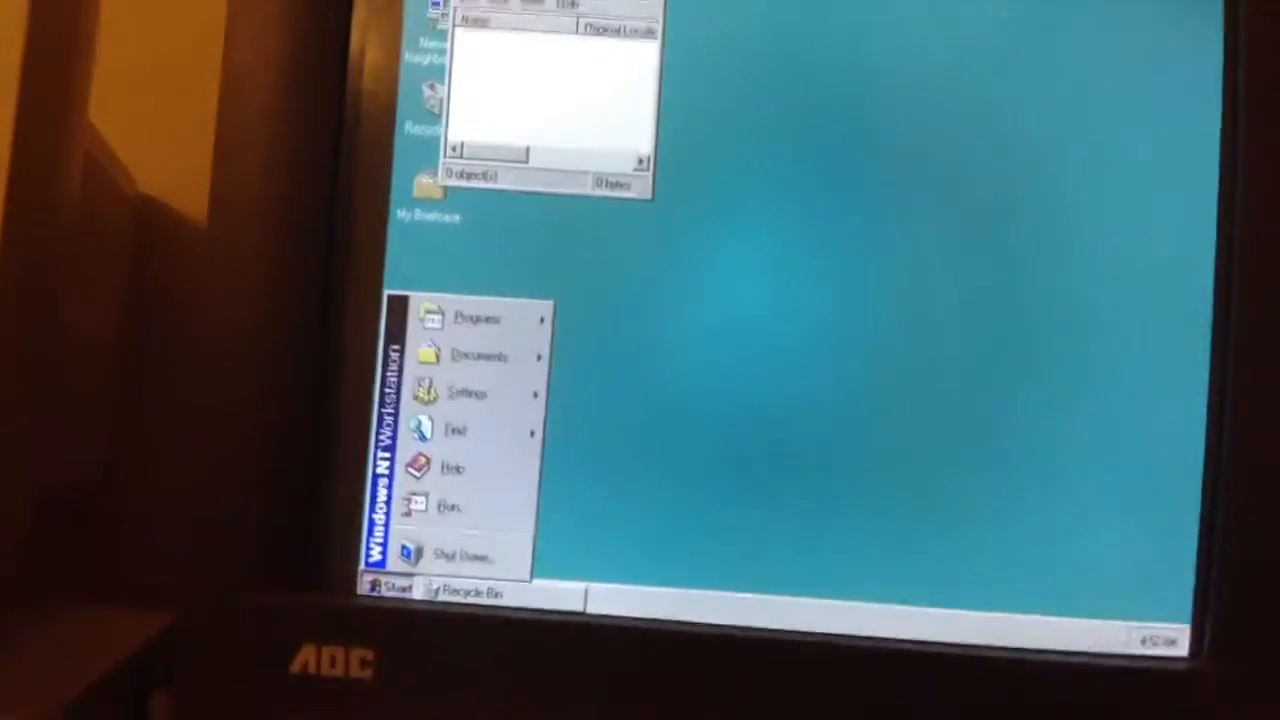
# Launch Control Panel from Start > Settings and bring its lower applets into view.
pyautogui.click(476, 392)
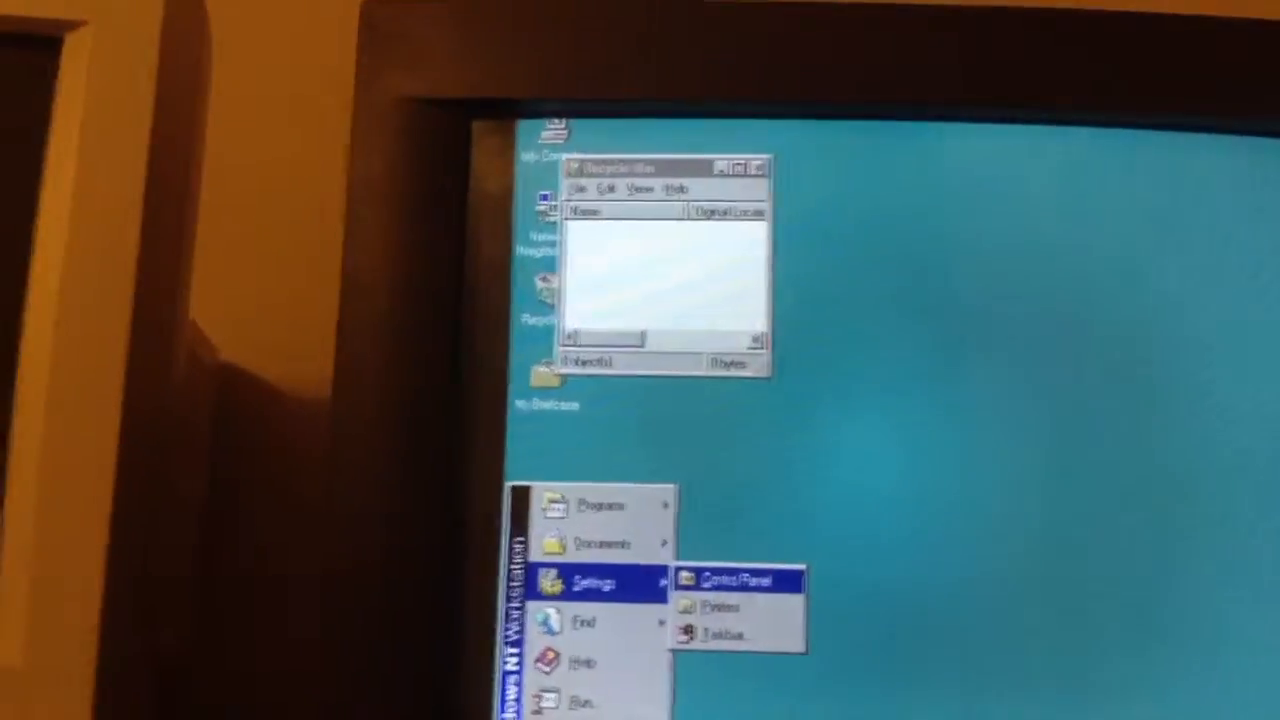
pyautogui.click(736, 580)
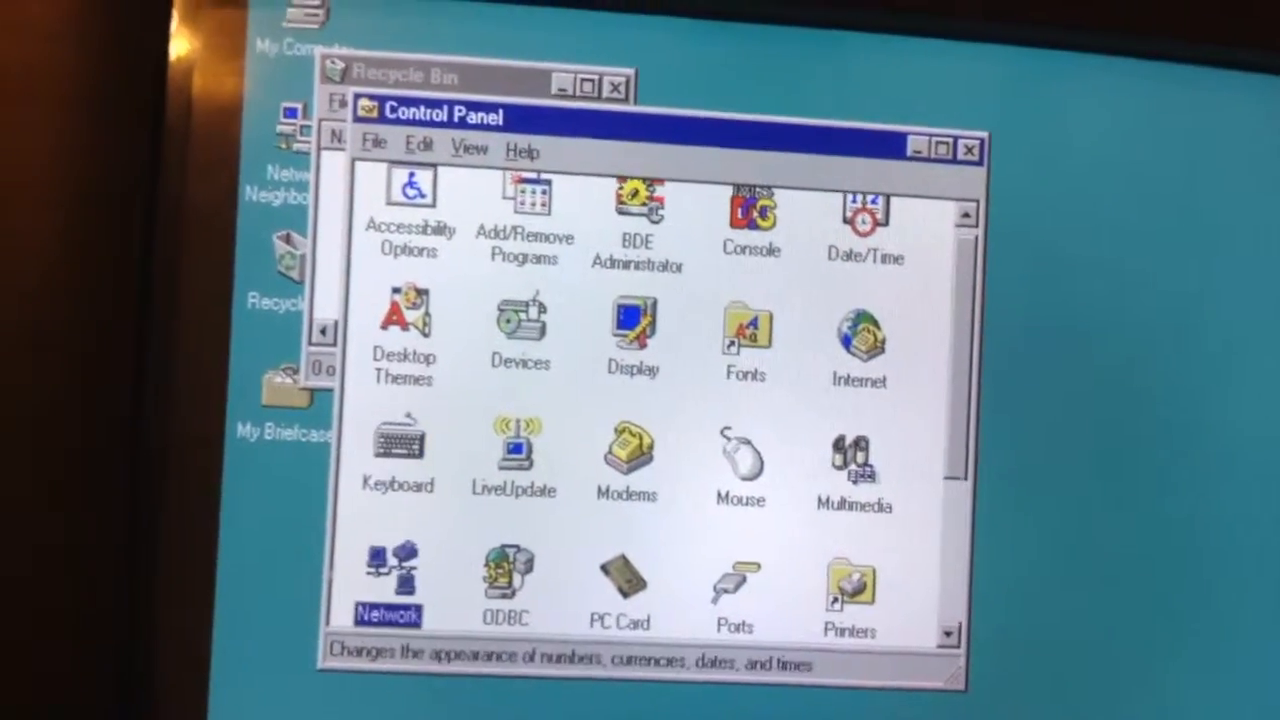
pyautogui.scroll(-3)
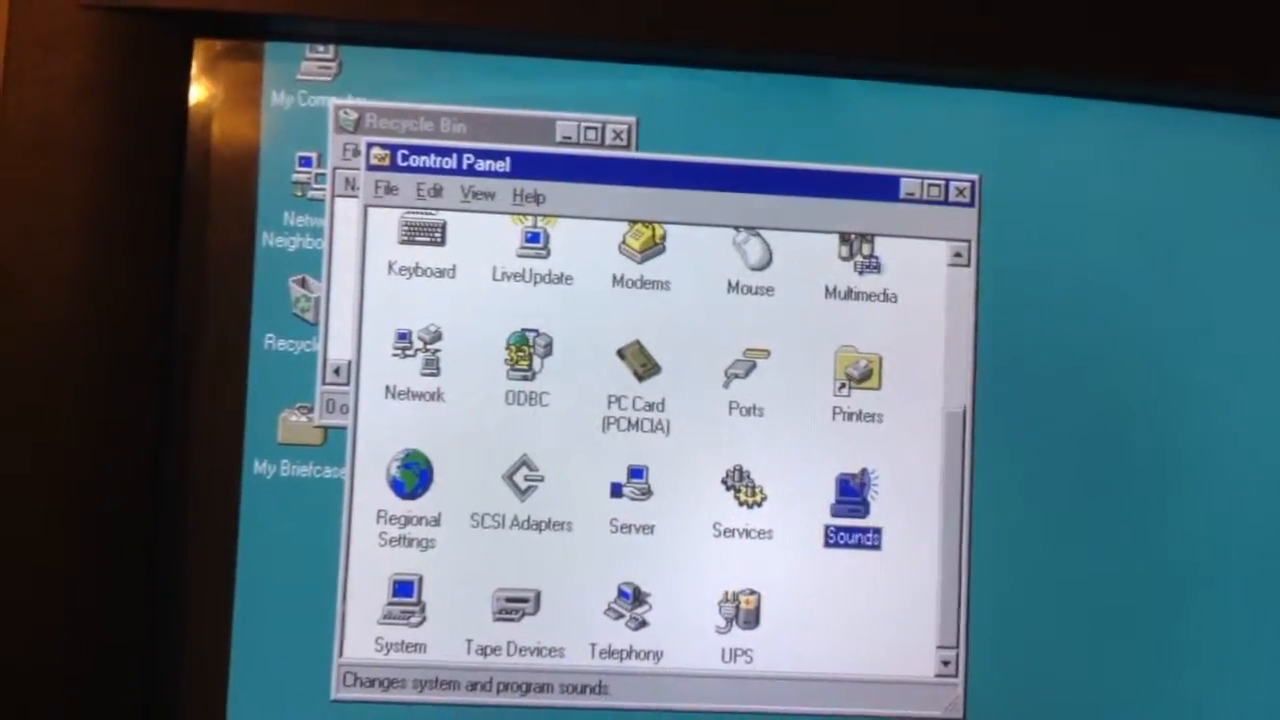
# Bring up Sounds Properties listing the sounds assigned to Windows events.
pyautogui.doubleClick(852, 480)
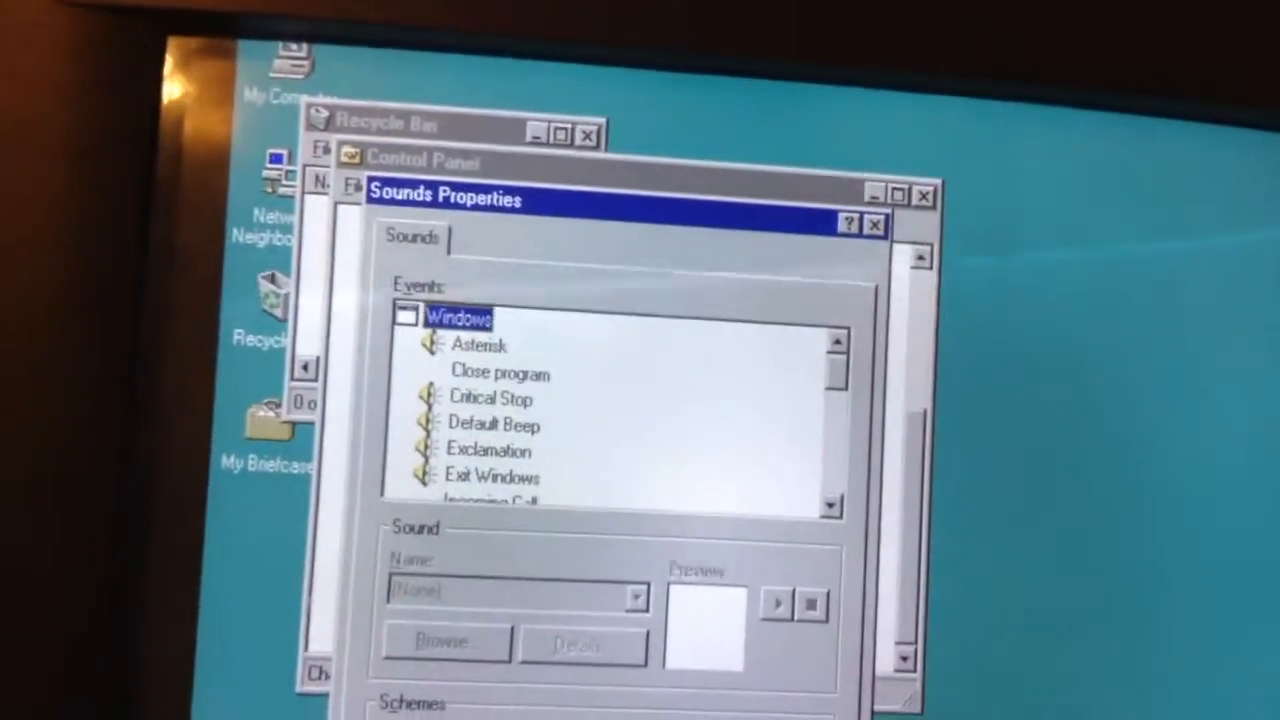
pyautogui.click(480, 344)
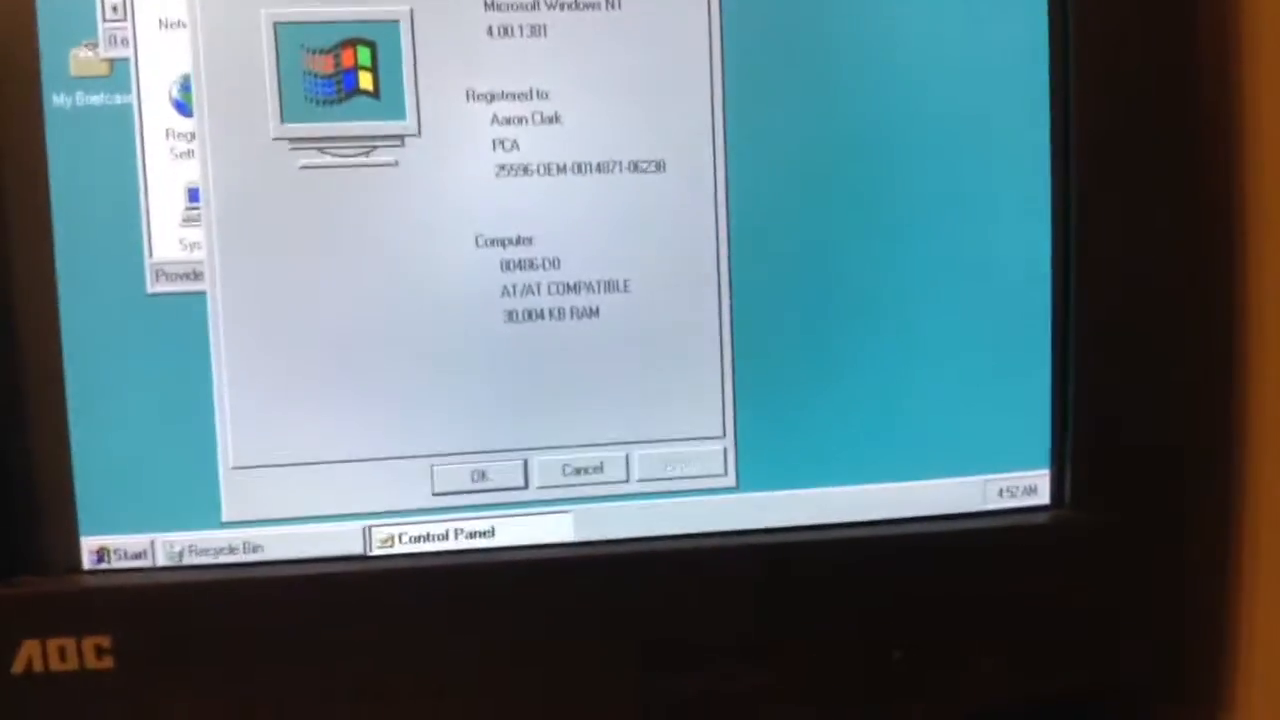
# Cancel System Properties (version 4.00.1381, 30,004 KB RAM) to return to Control Panel.
pyautogui.click(478, 474)
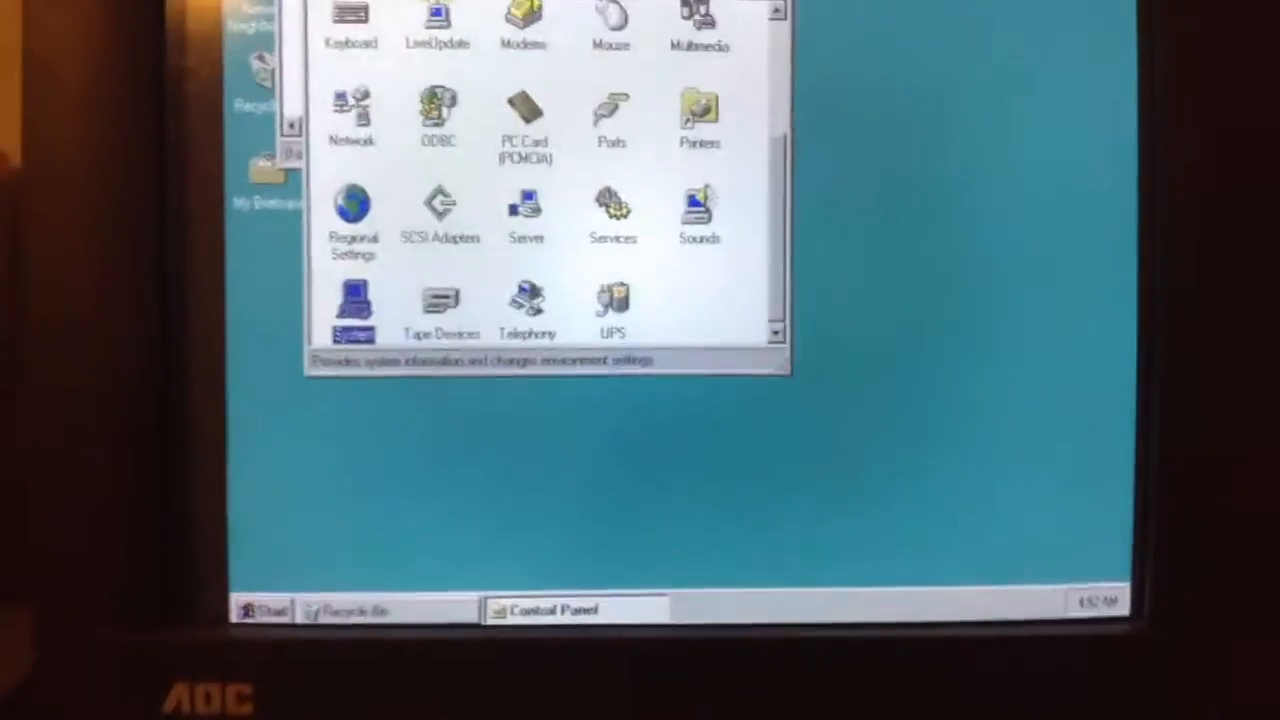